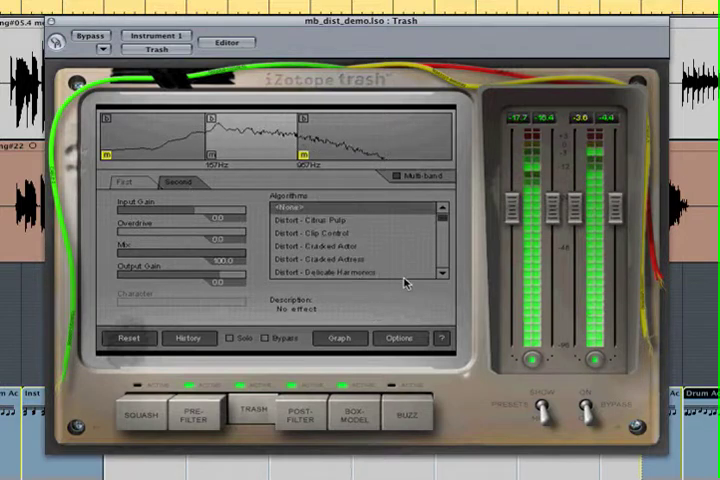
- Assign Drive - Double Stages to the band with overdrive 5.1, output gain -11.3, character 0.24
{"action": "scroll", "scroll_direction": "down", "scroll_amount": 3}
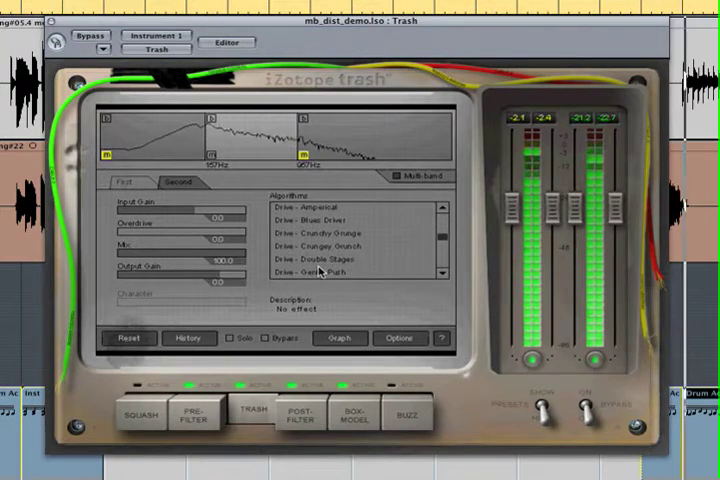
{"action": "left_click", "coordinate": [312, 261]}
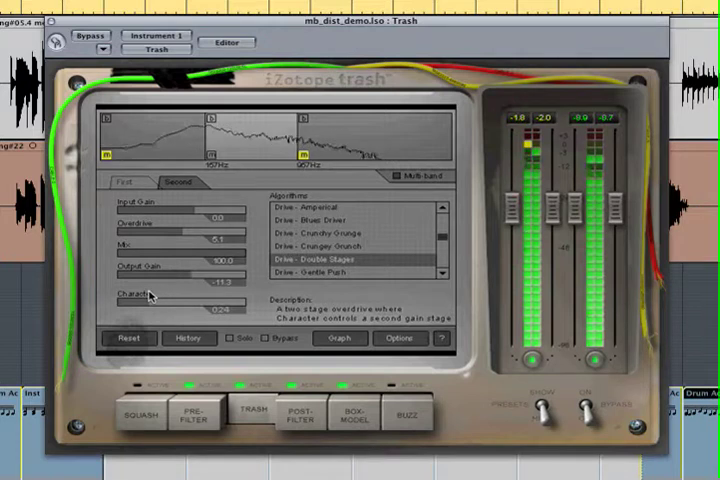
{"action": "left_click", "coordinate": [318, 219]}
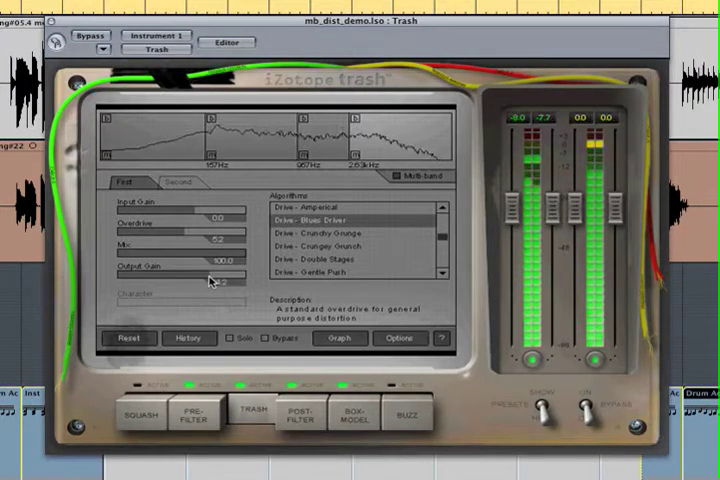
- Switch the band's algorithm to Drive - Crungey Grunch with overdrive 4.2 and output gain -8.2
{"action": "left_click", "coordinate": [355, 246]}
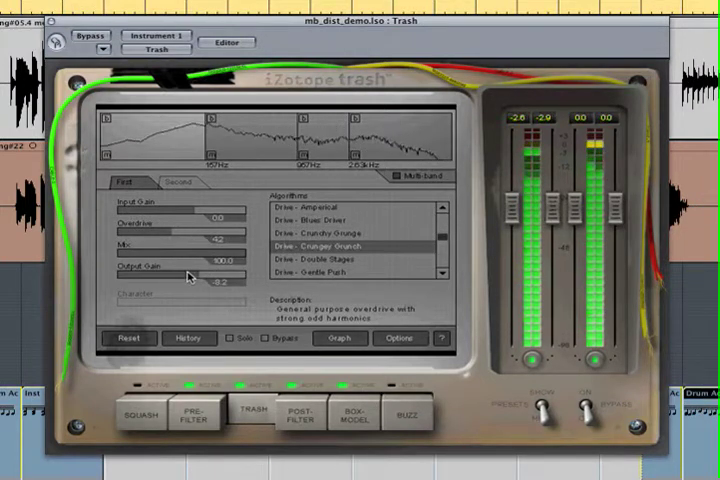